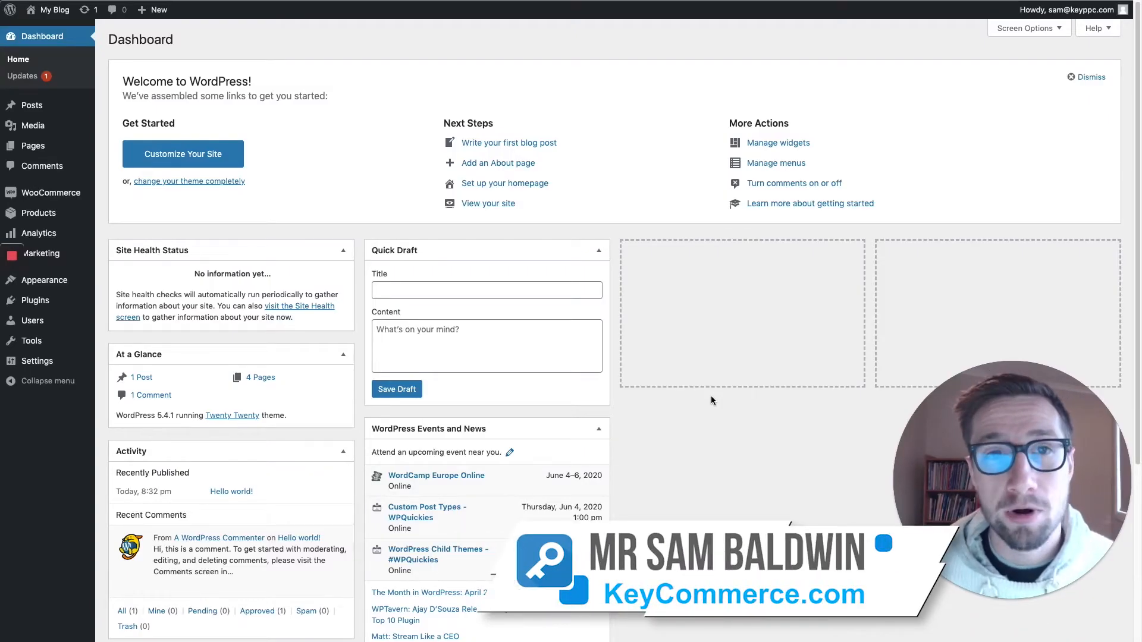
mouse_move(650, 462)
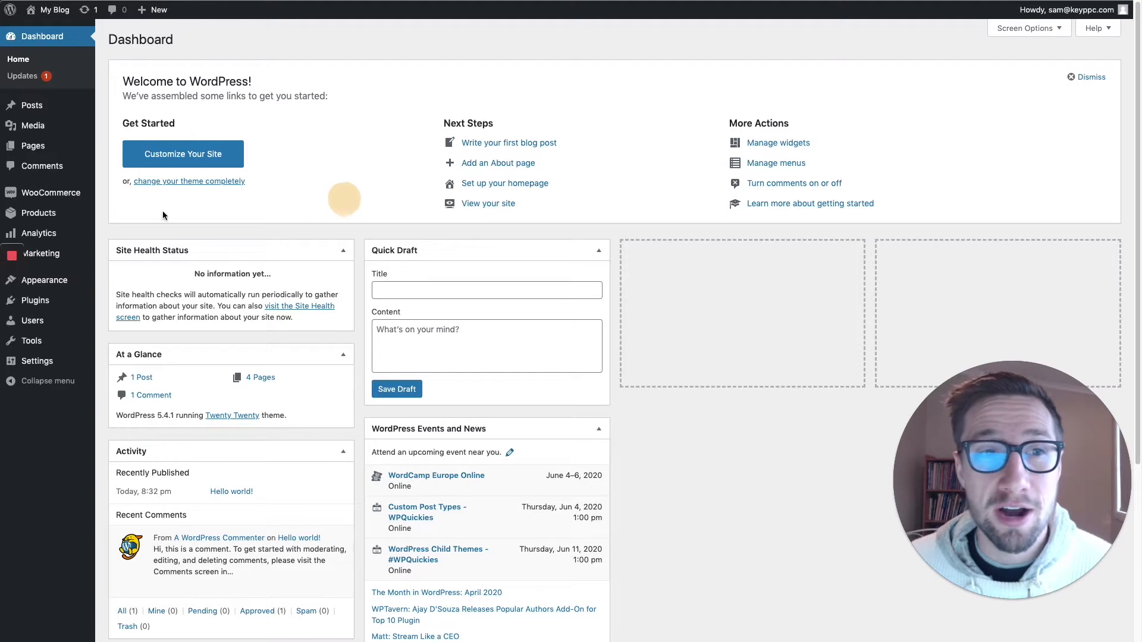
mouse_move(42, 253)
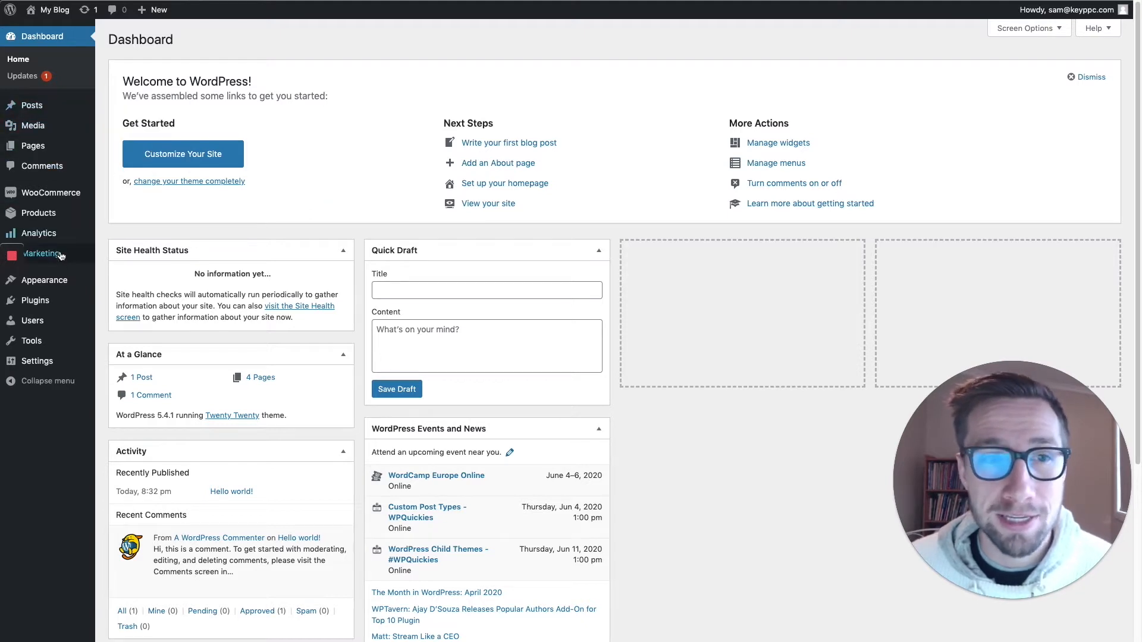
- Search 'stamped.io' in Add Plugins, install the Stamped.io reviews plugin and return to Installed Plugins
left_click(35, 299)
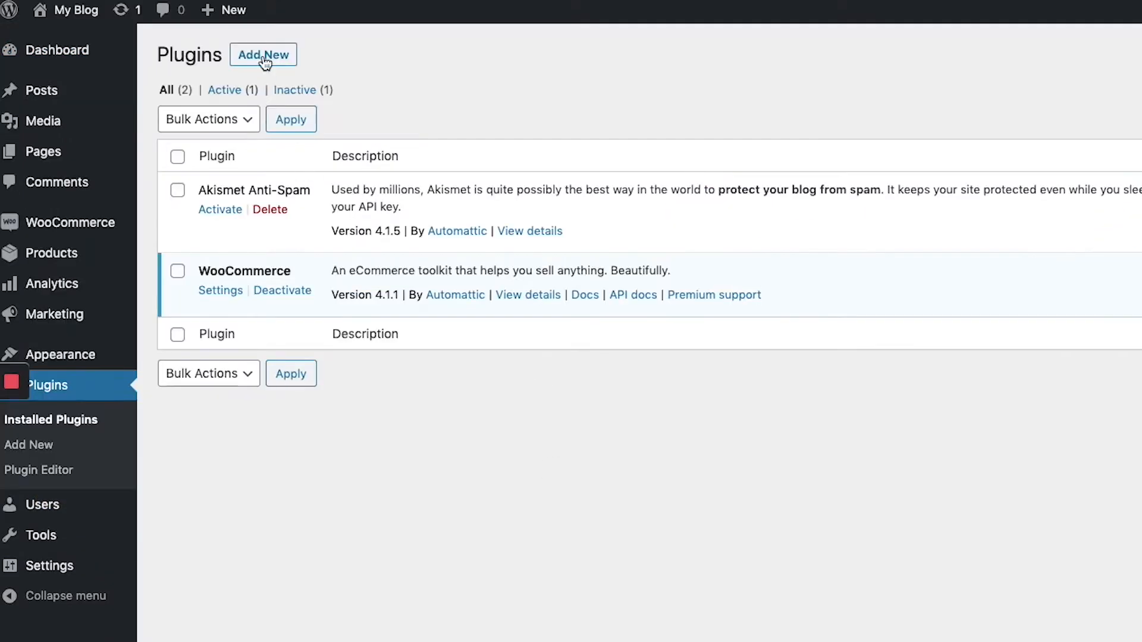
left_click(262, 55)
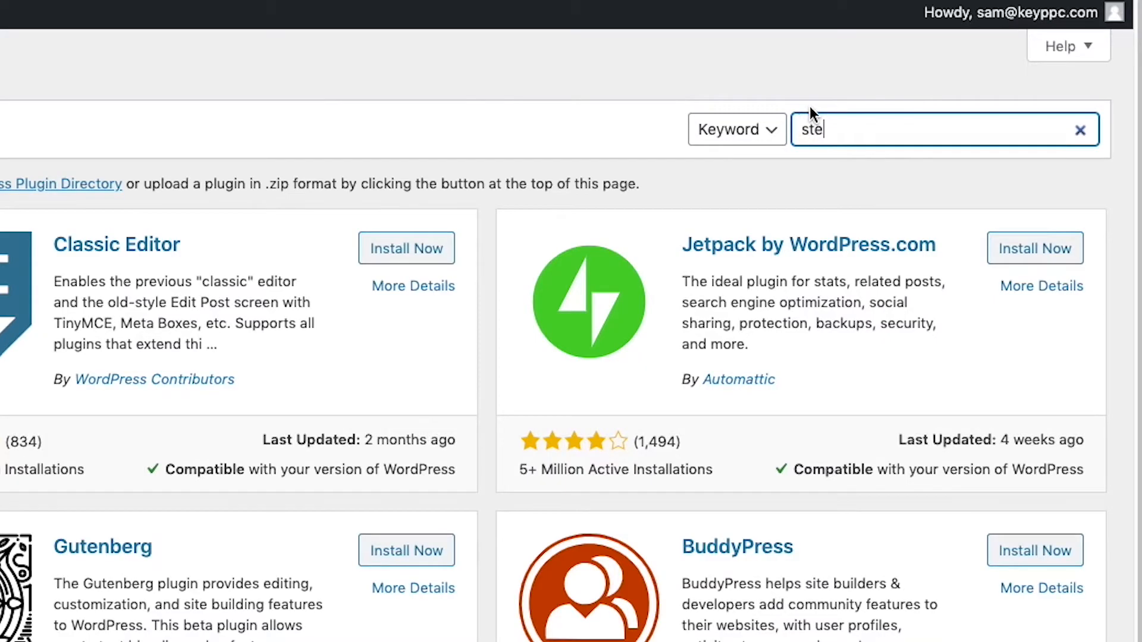
type("stamped.io")
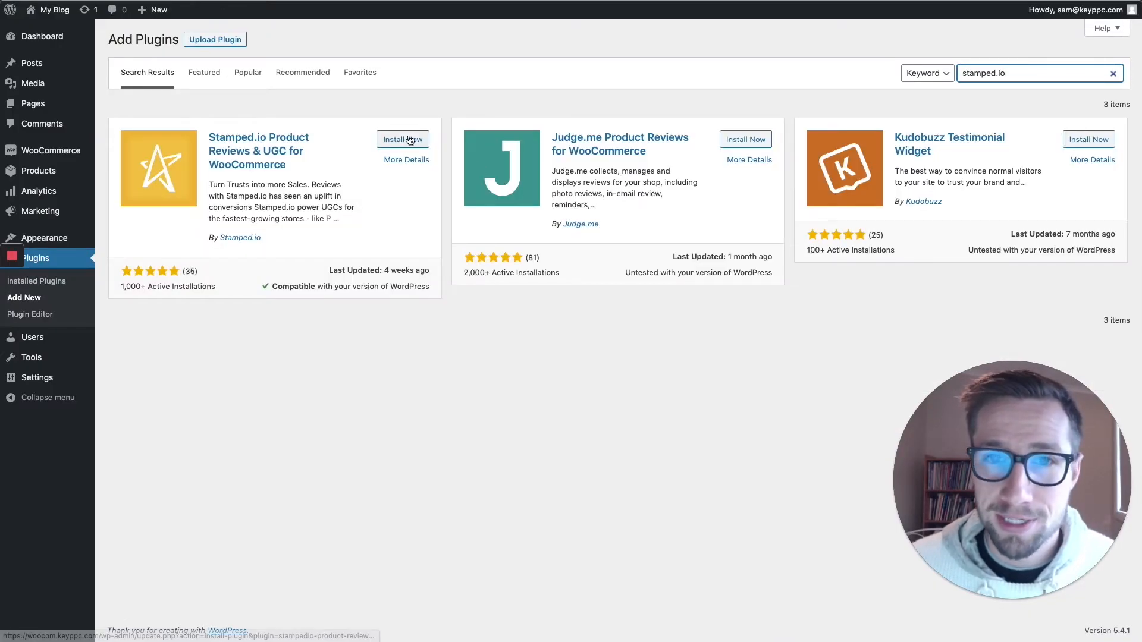
left_click(402, 139)
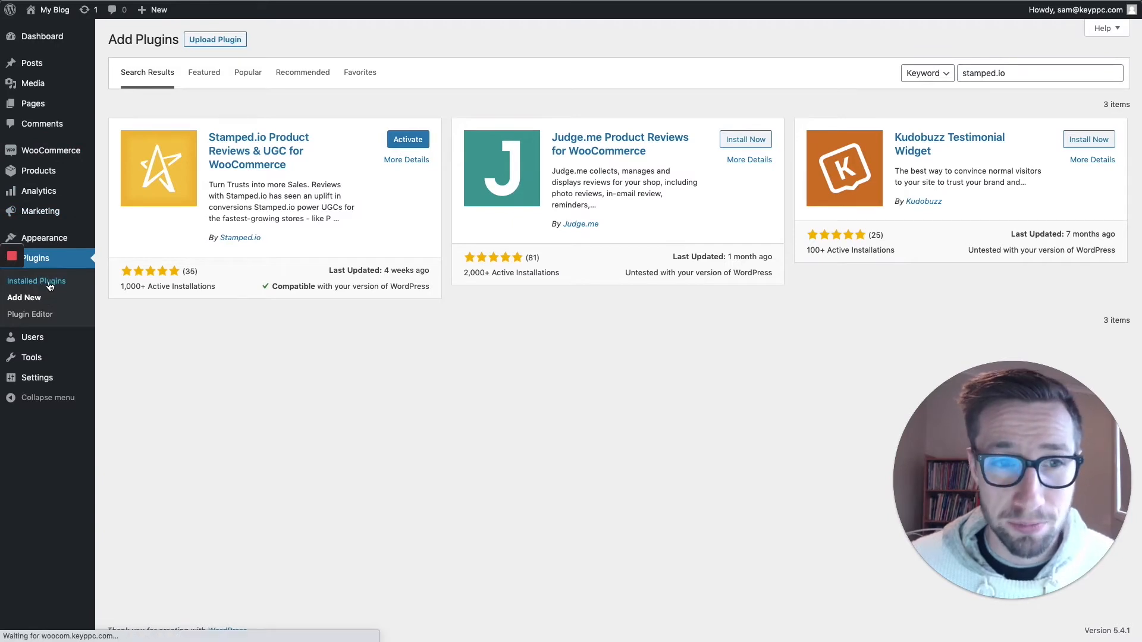
left_click(36, 280)
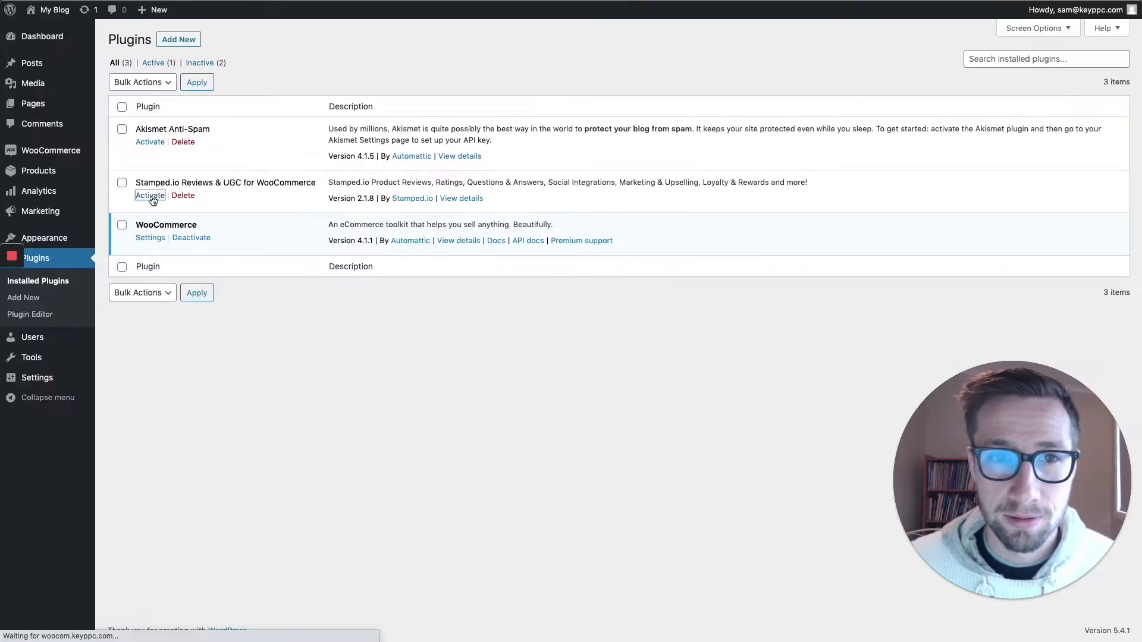
- Activate the Stamped.io plugin and bring up its WooCommerce settings with empty key fields
left_click(150, 195)
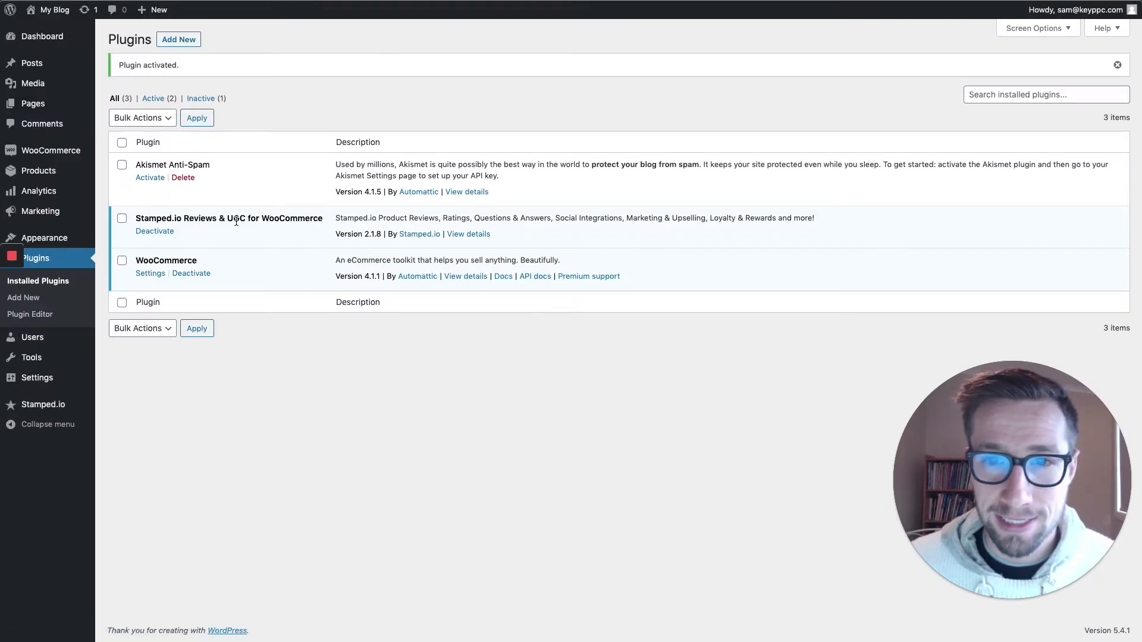
mouse_move(42, 404)
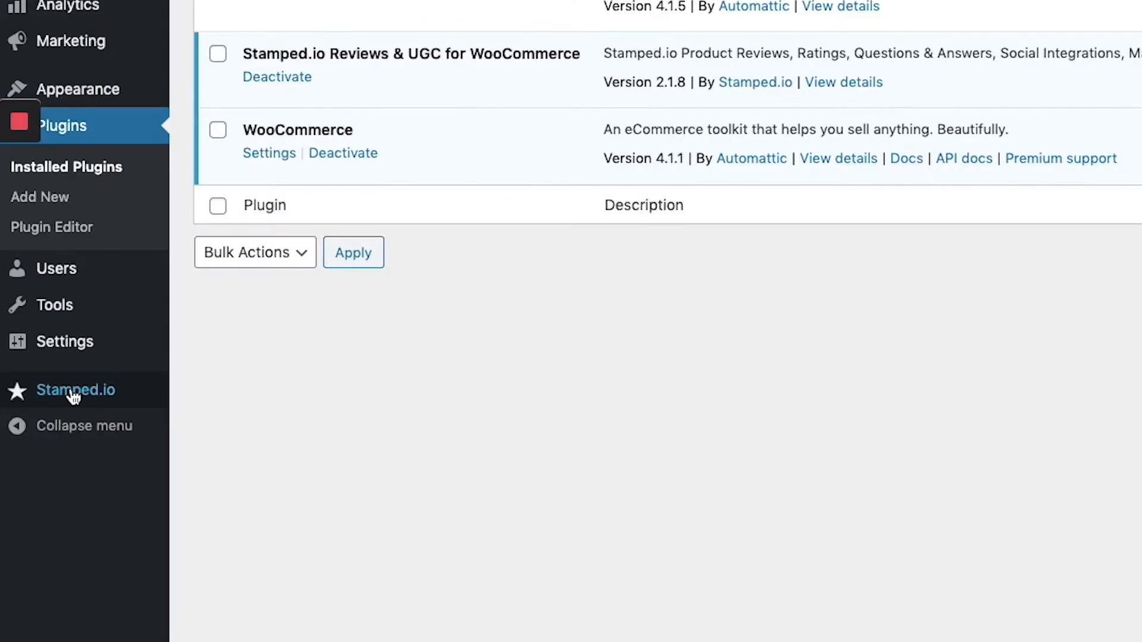
left_click(77, 390)
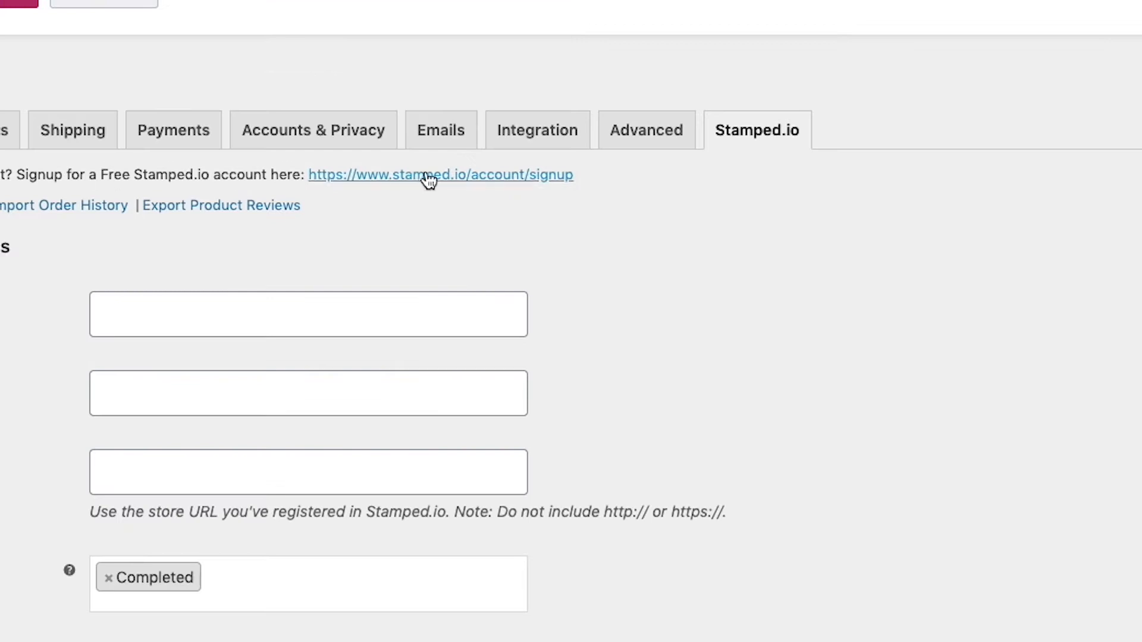
- Sign up for a new Stamped.io account using 1Password's generated password and the Key Surfers details
left_click(440, 175)
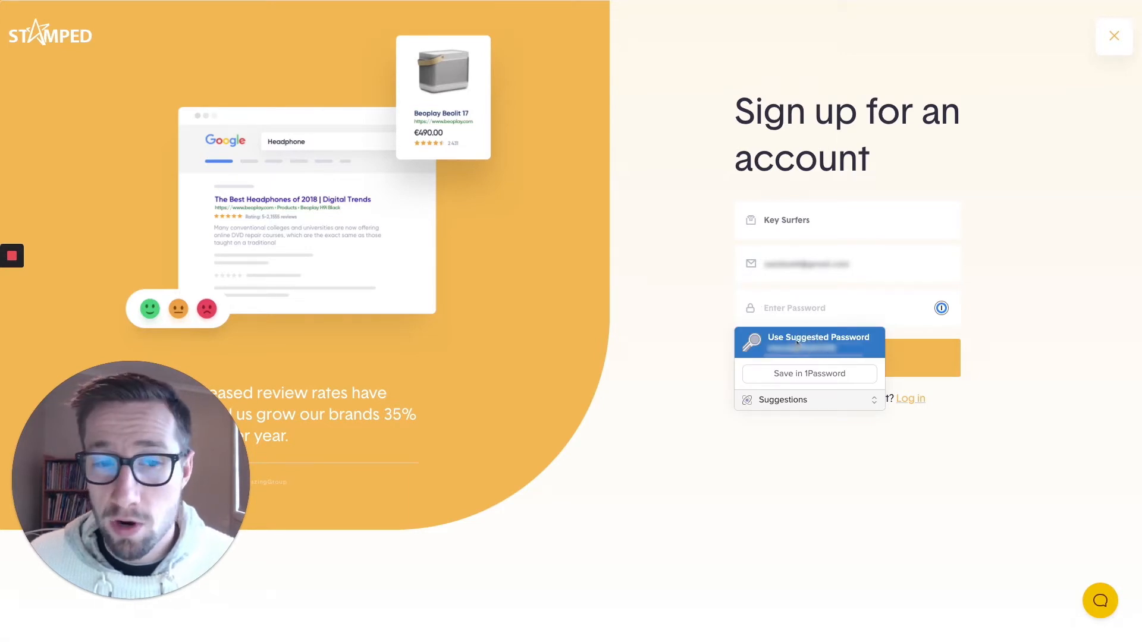
left_click(817, 336)
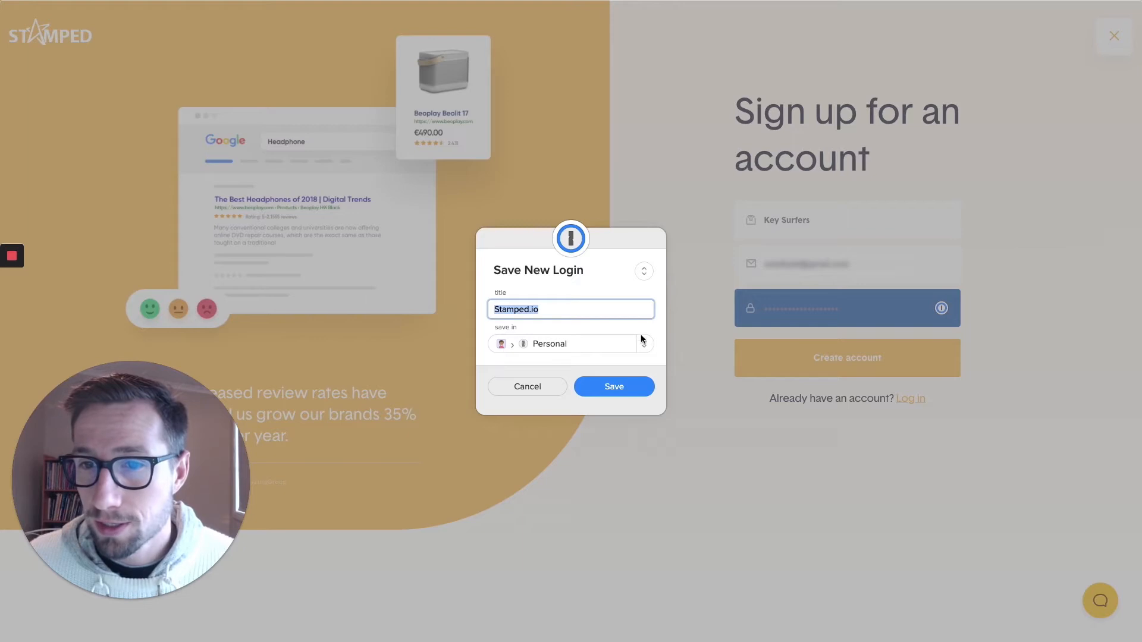
type("jkey s")
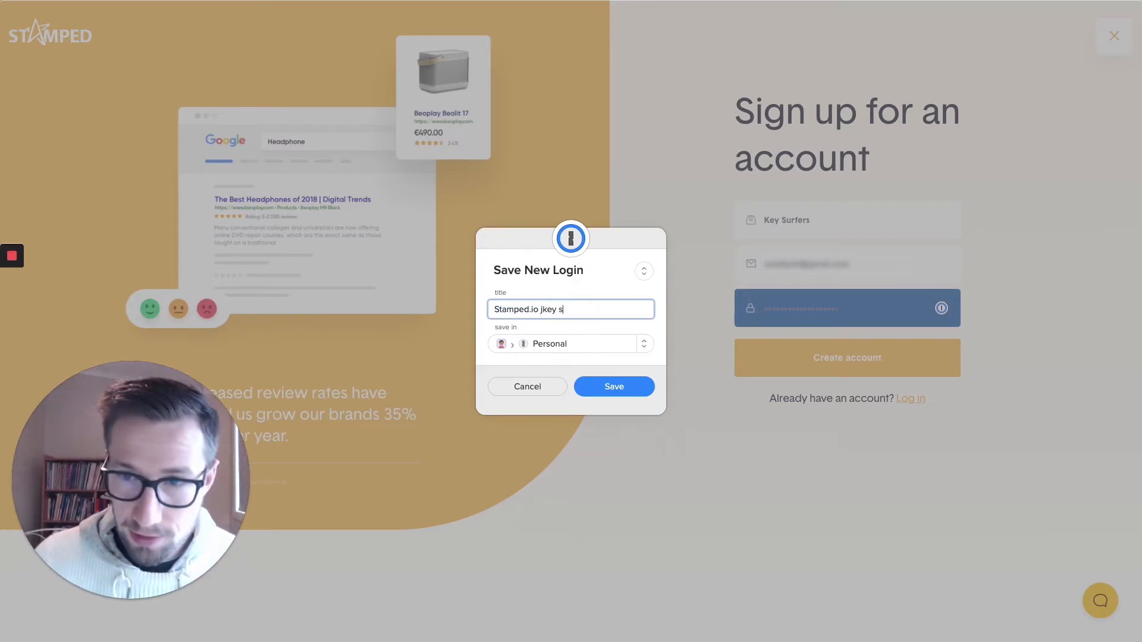
type("key sur")
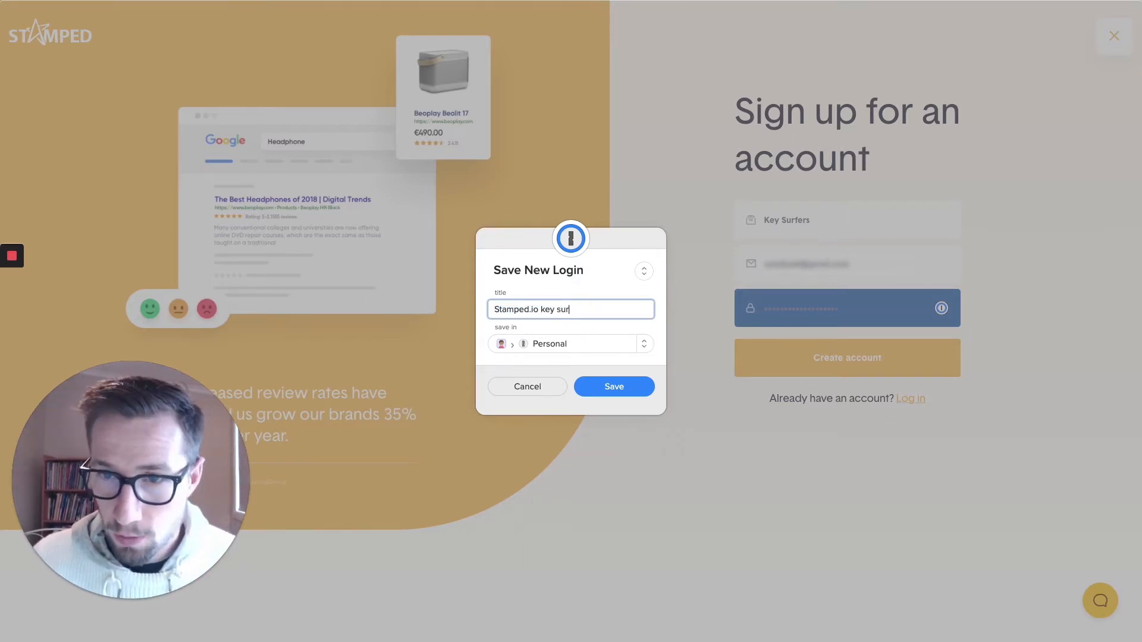
type("fers wo")
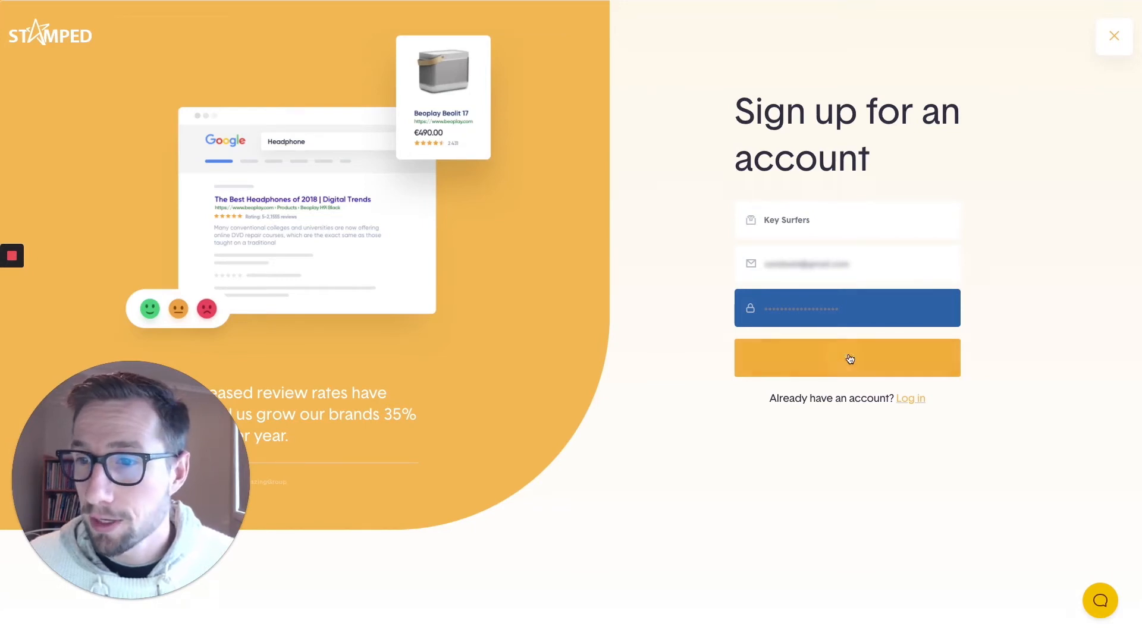
left_click(845, 358)
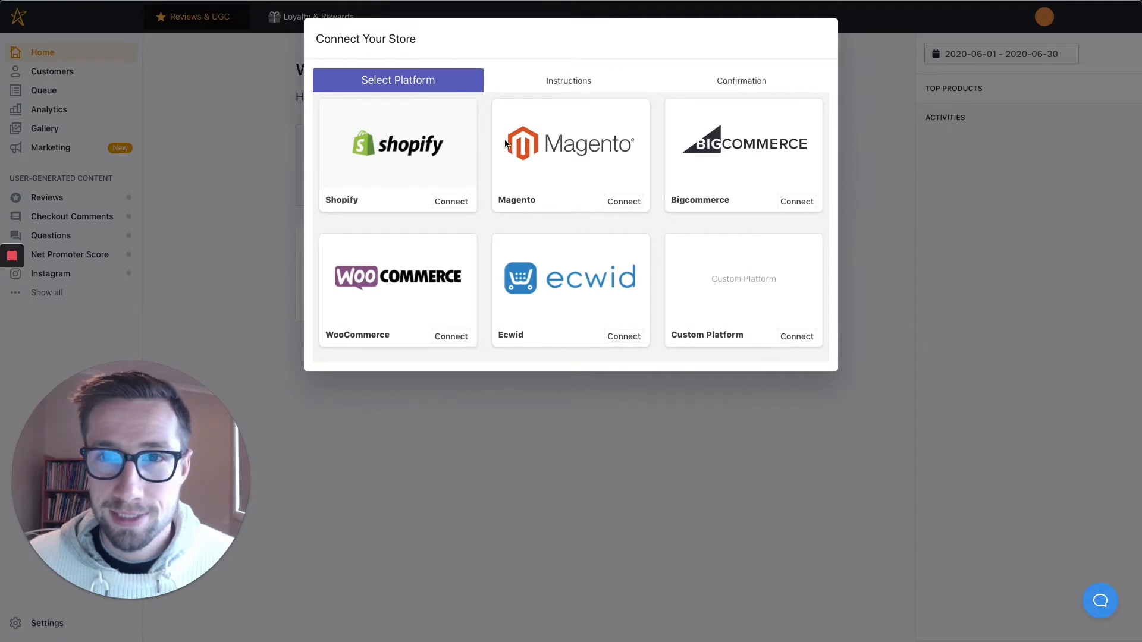
mouse_move(423, 296)
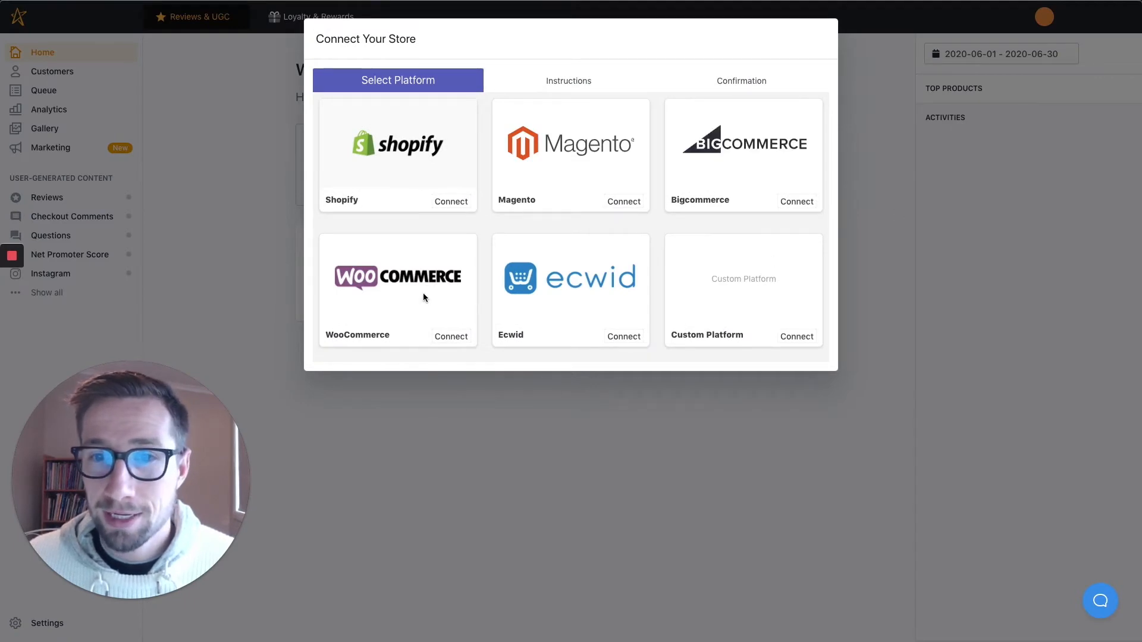
- Connect a WooCommerce store named 'Key Surfers' and view its confirmation with public and private API keys
left_click(449, 336)
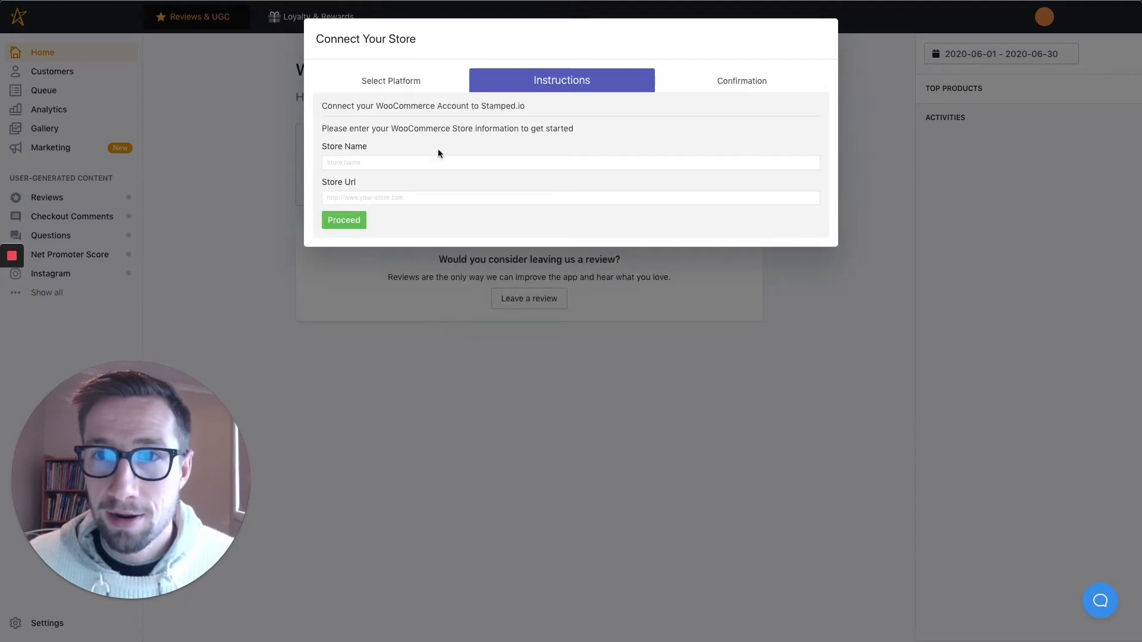
type("Key")
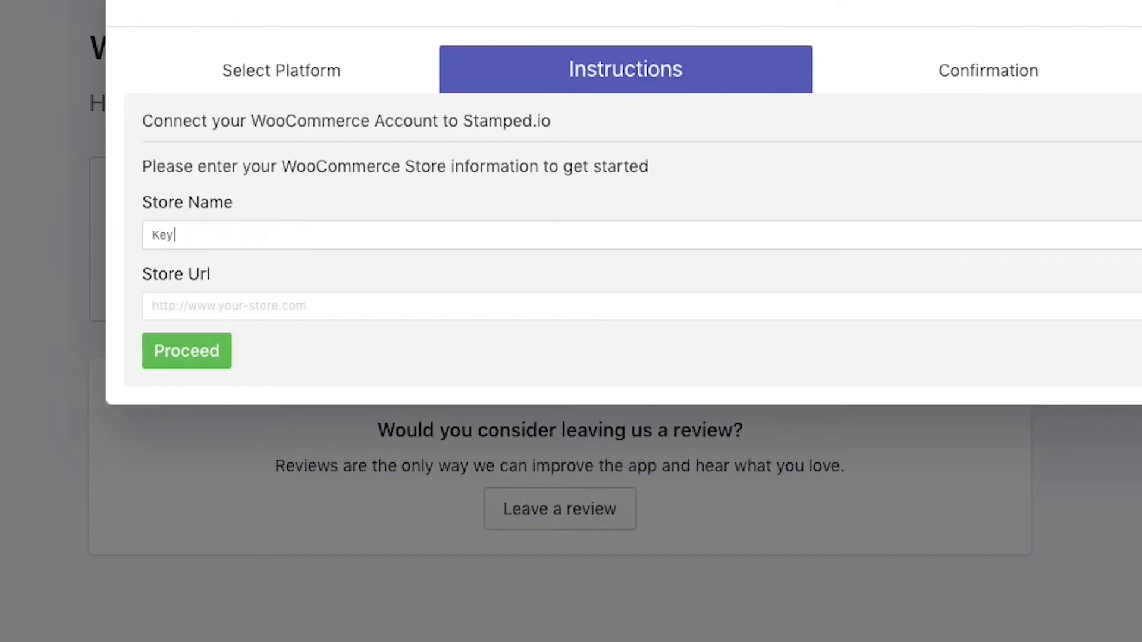
type("Surfers")
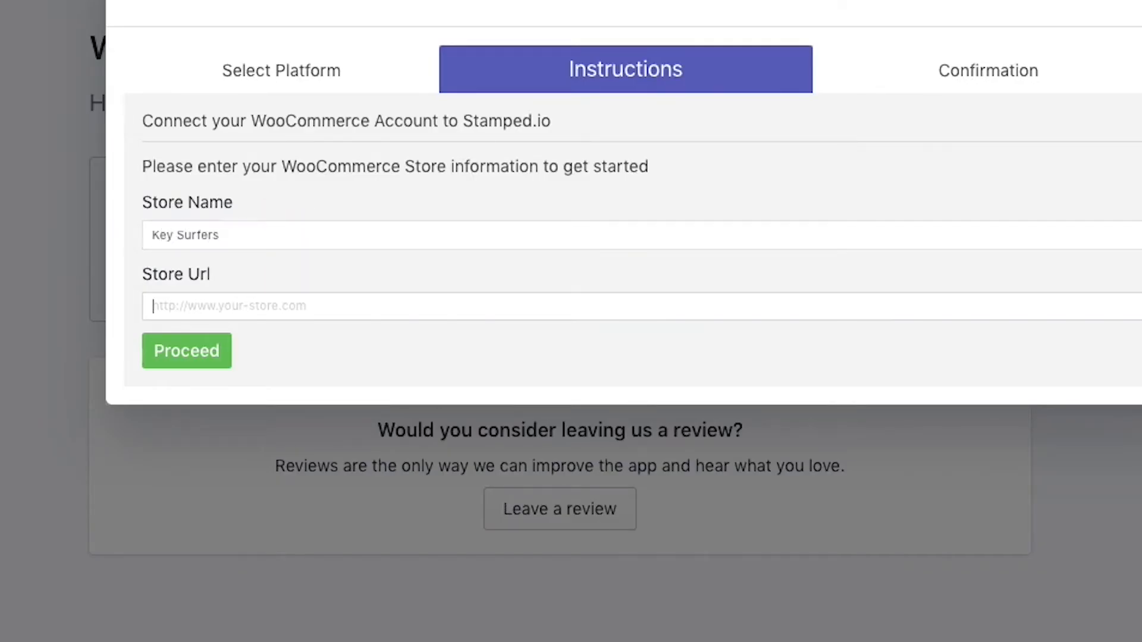
type("woocom.keyppc.com")
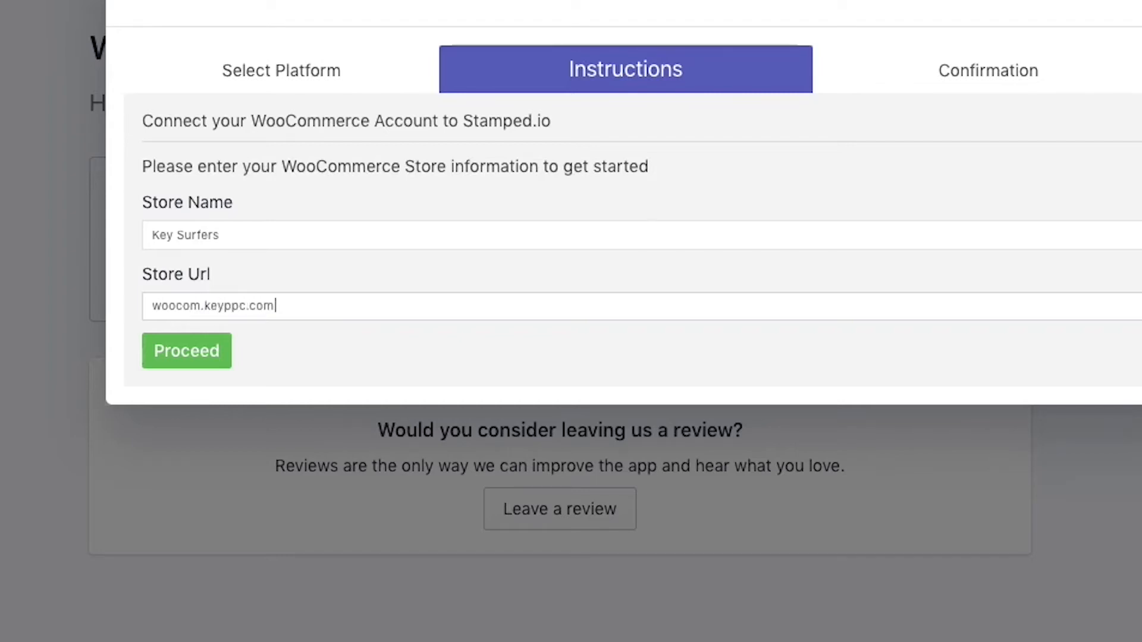
left_click(186, 350)
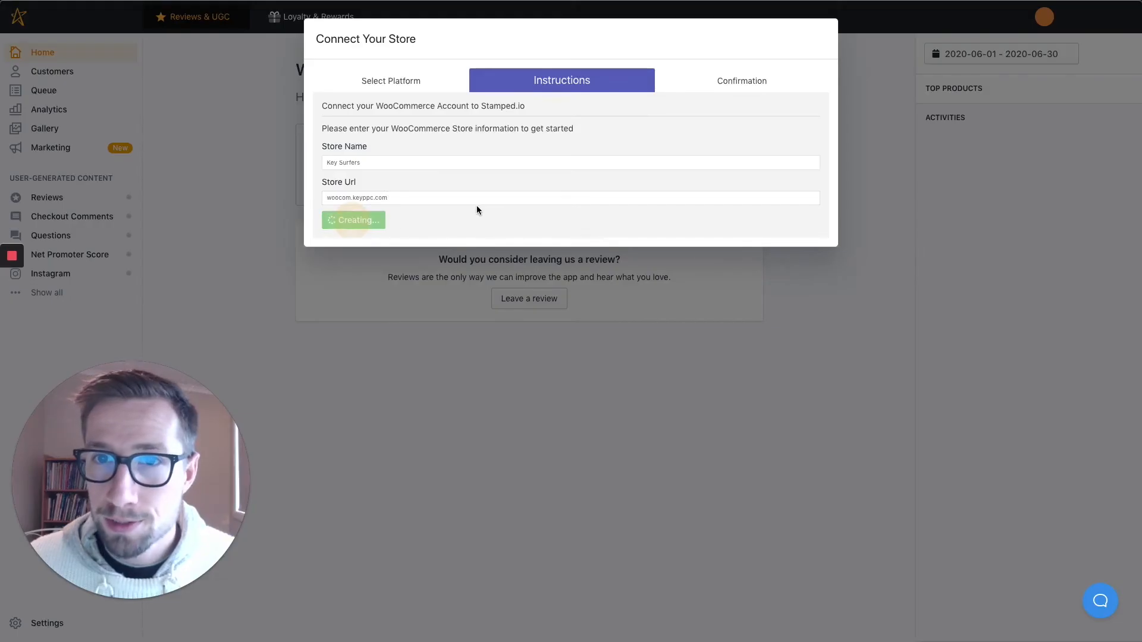
left_click(353, 220)
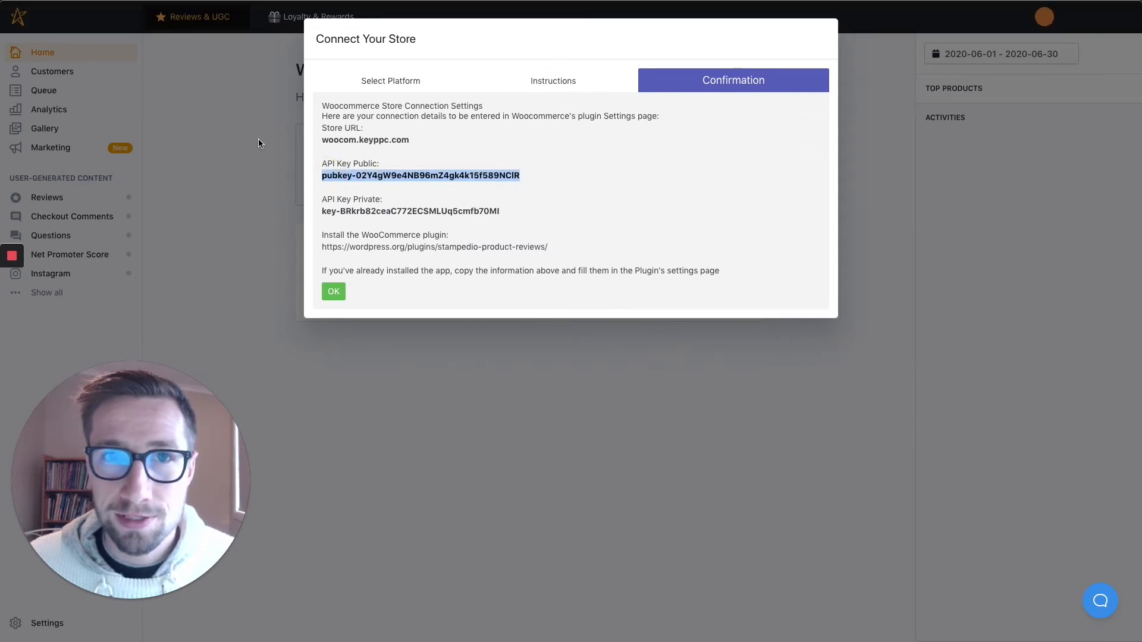
mouse_move(357, 309)
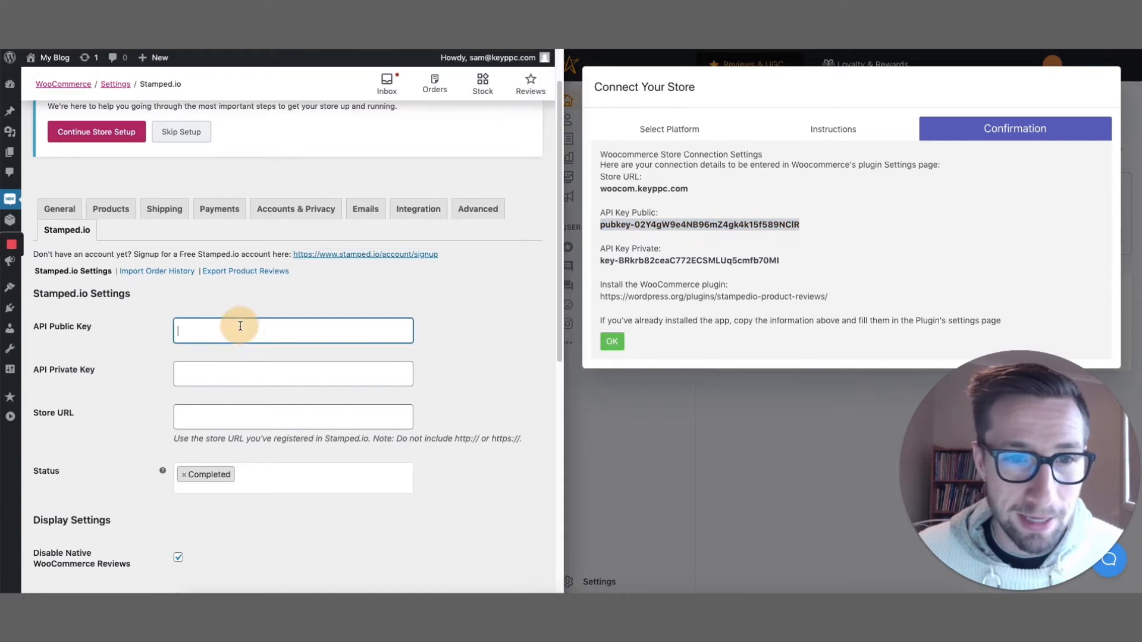
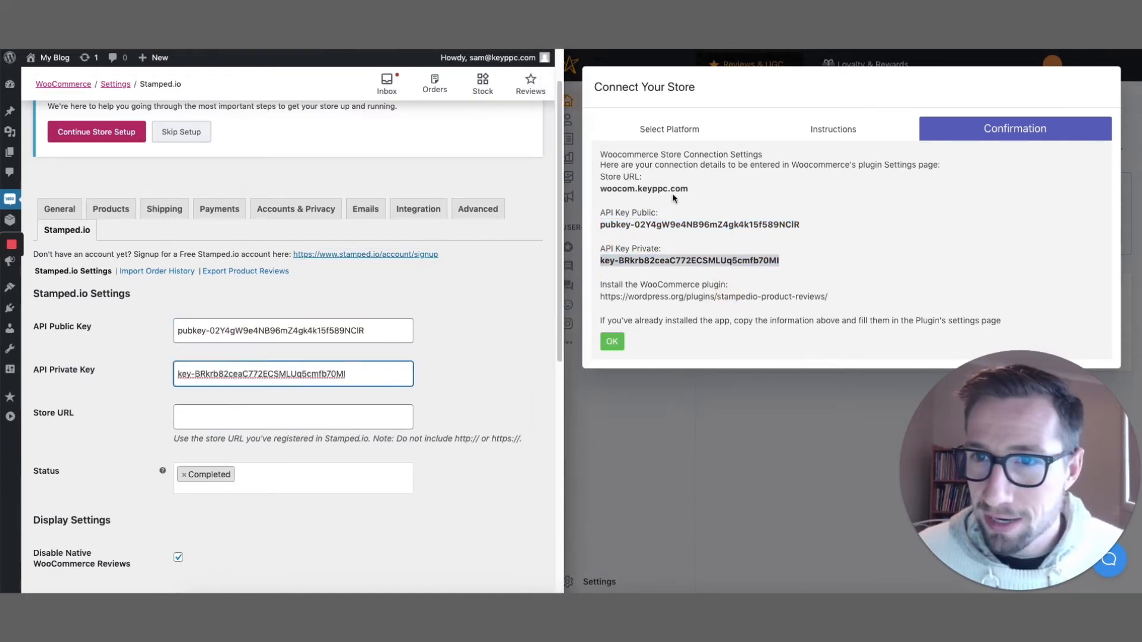
left_click(293, 416)
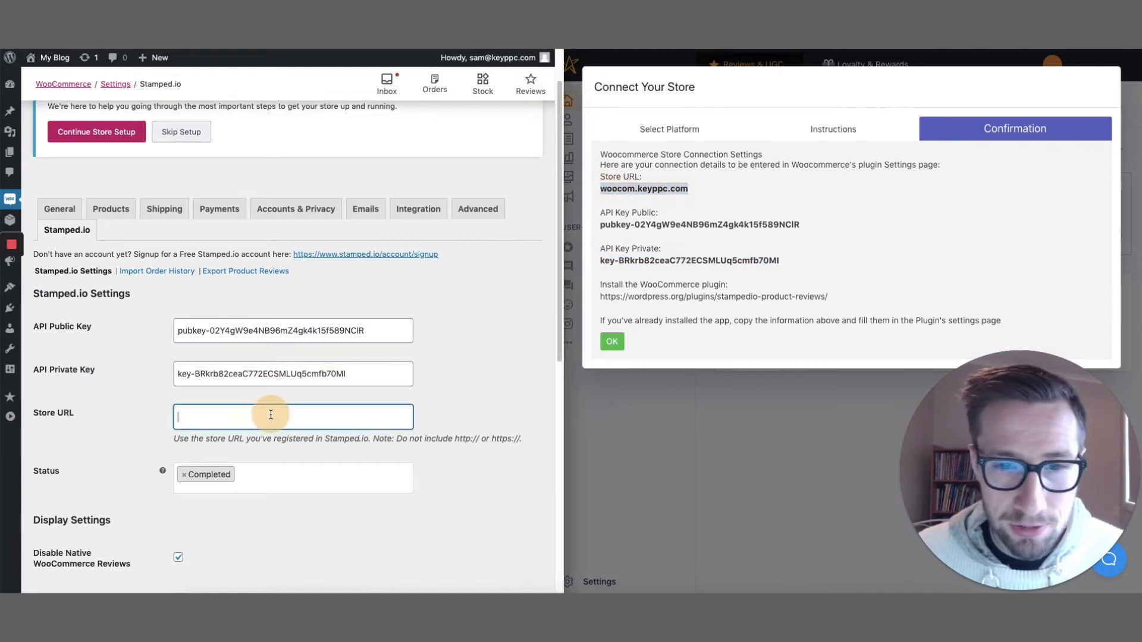
type("woocom.keyppc.com")
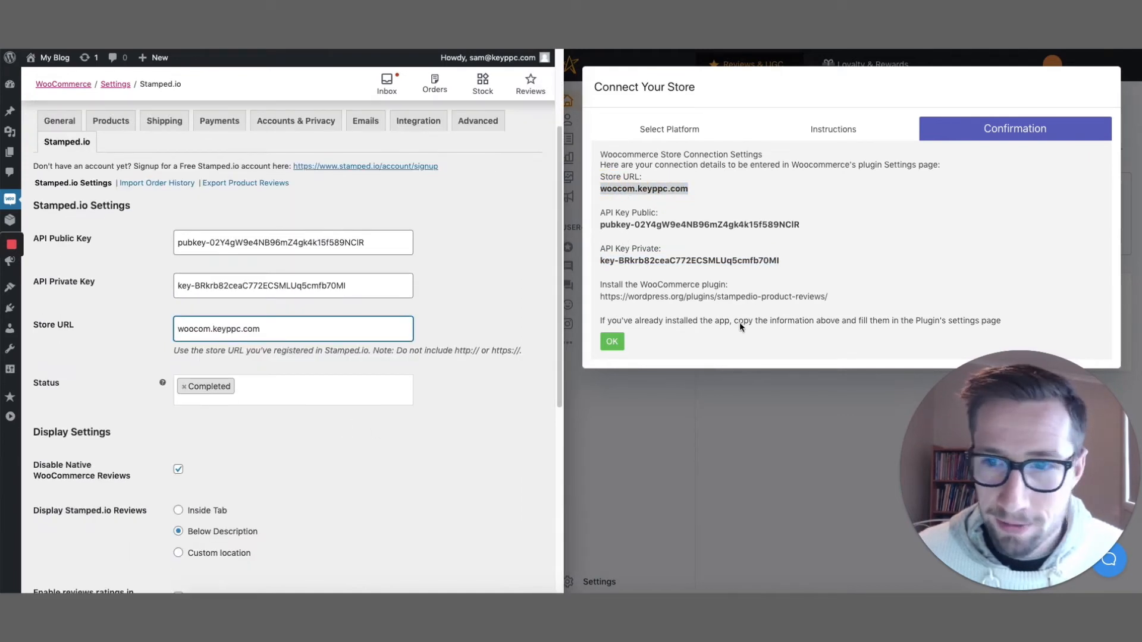
left_click(612, 341)
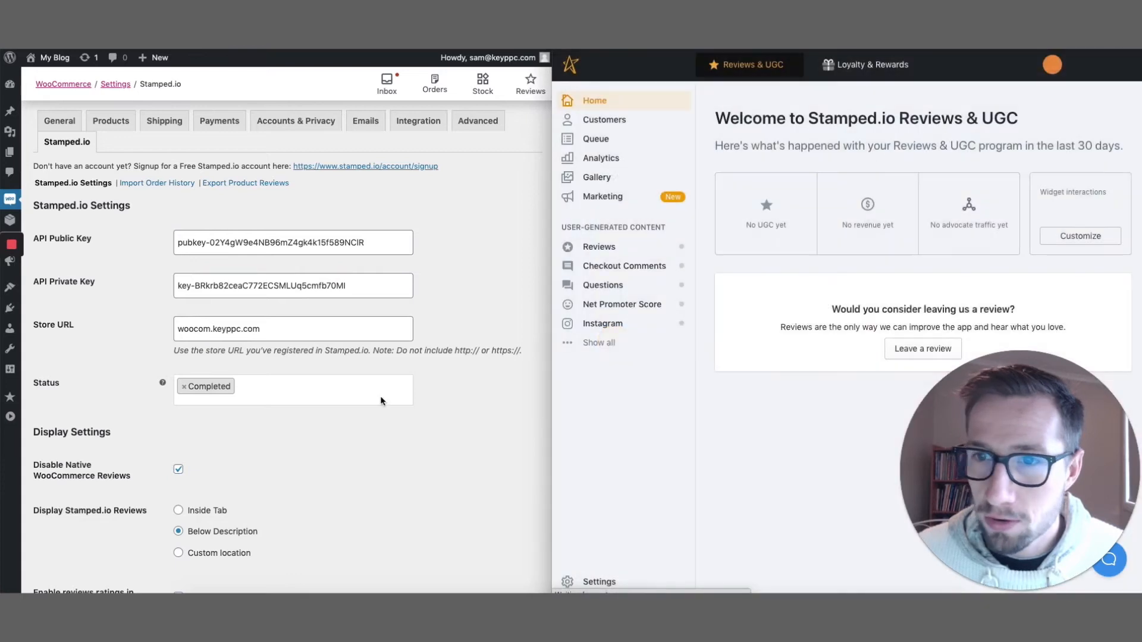
scroll("down", 3)
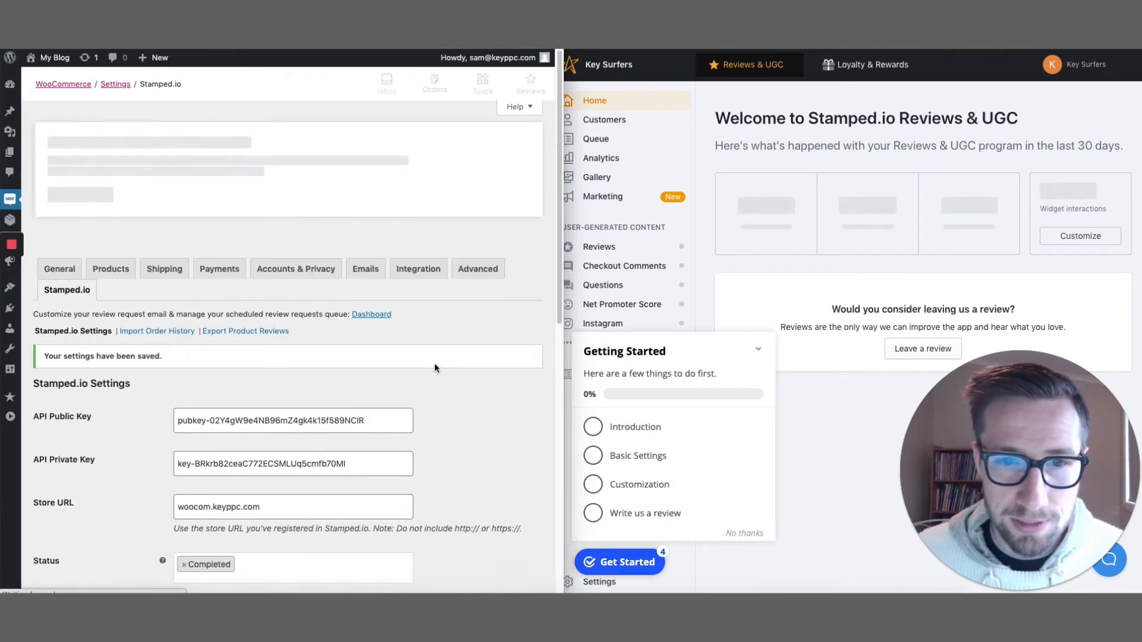
- Save changes and confirm the 'Your settings have been saved' notice
scroll("down", 3)
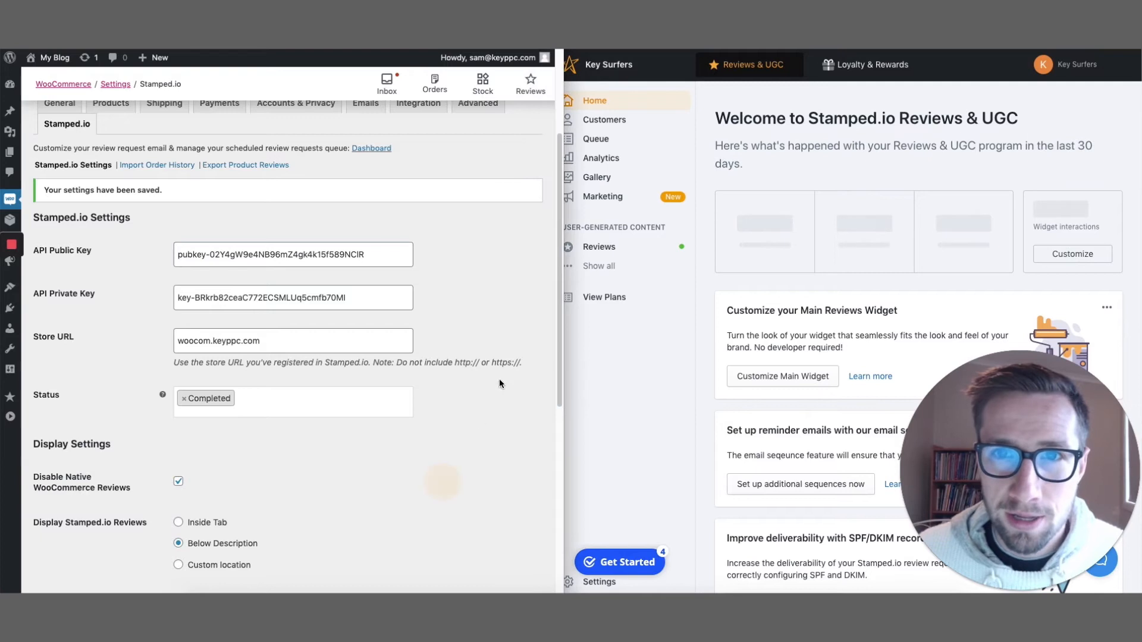
scroll("up", 3)
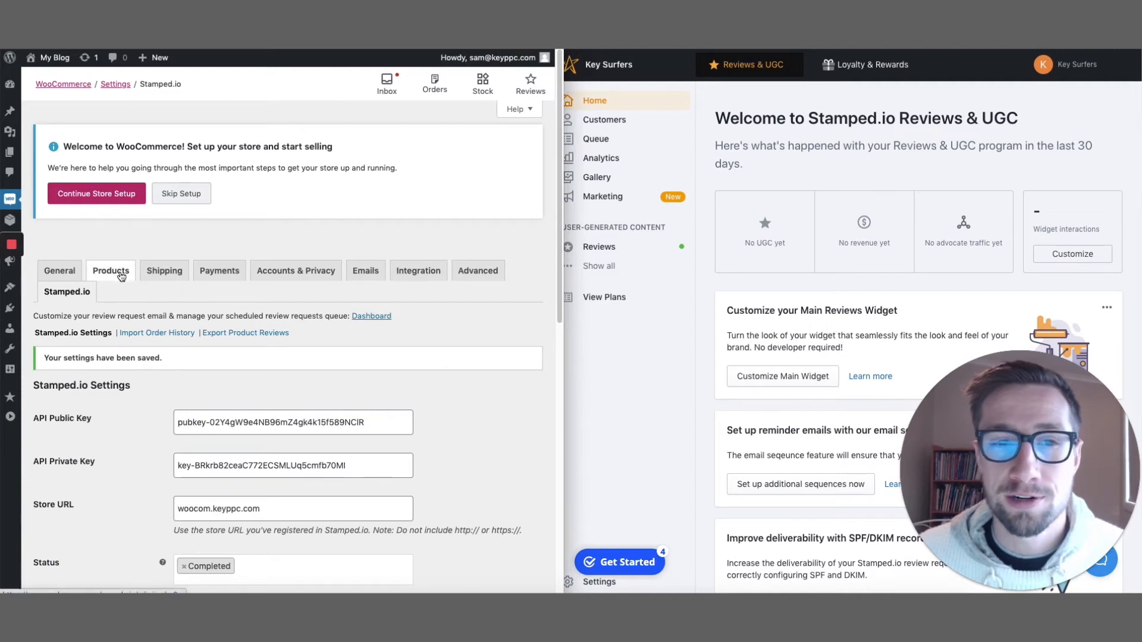
mouse_move(365, 270)
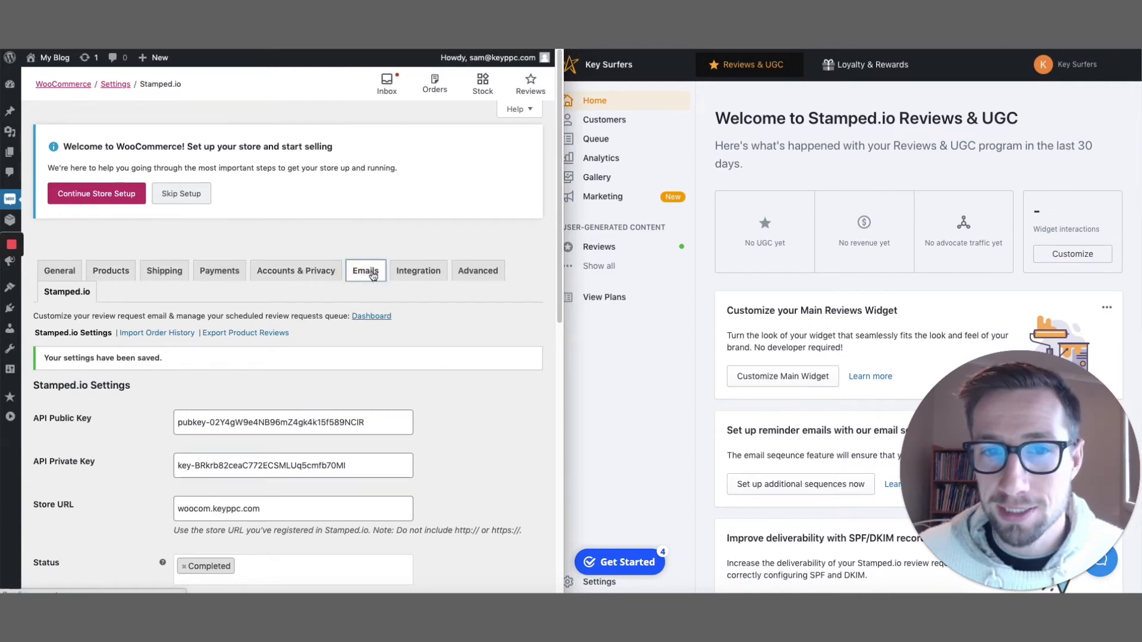
- Review the WooCommerce Emails settings list of order and account notifications
left_click(365, 269)
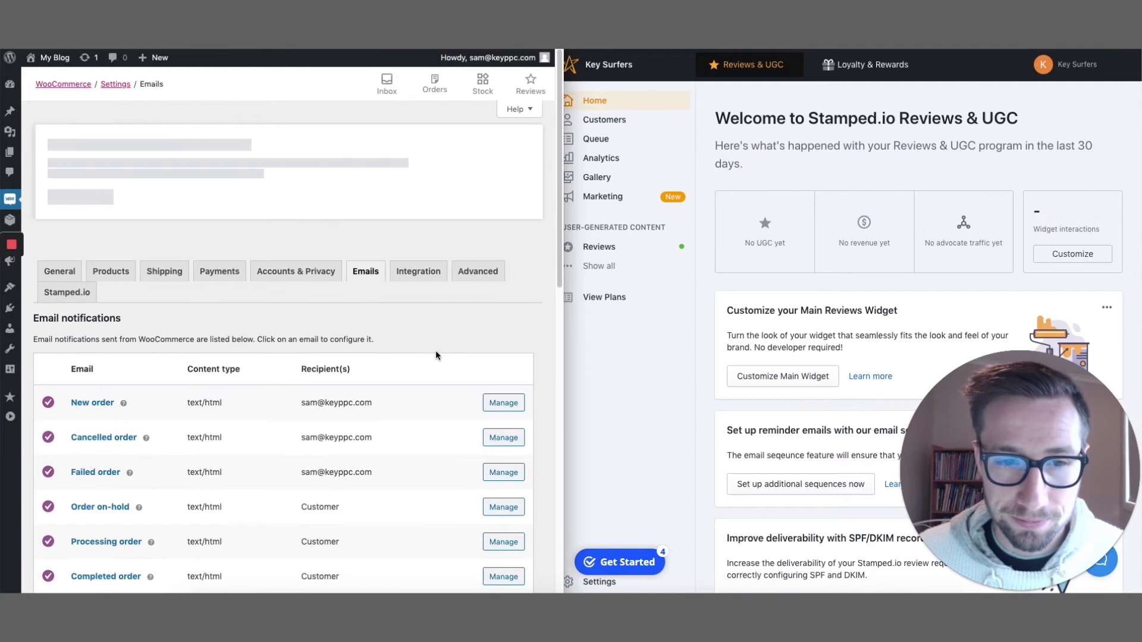
scroll("down", 3)
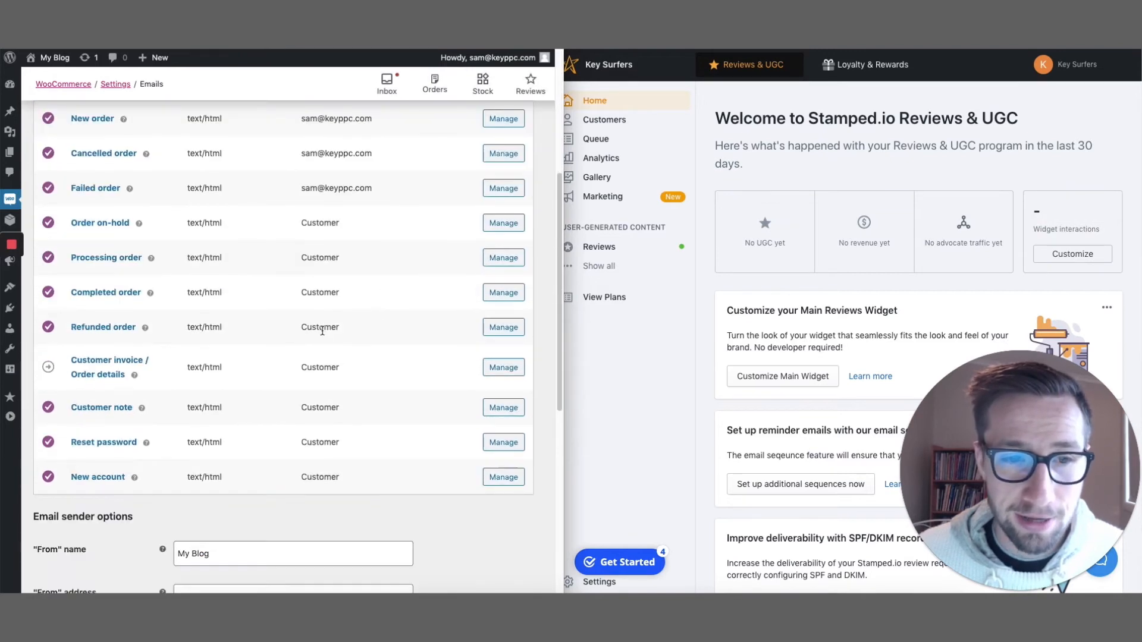
scroll("up", 3)
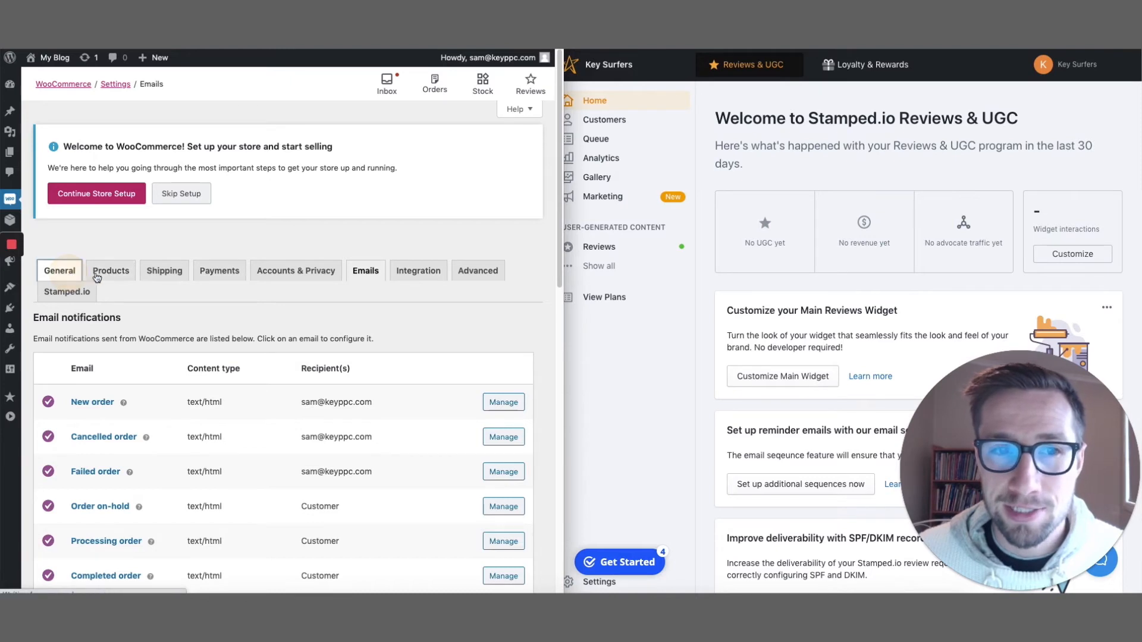
- Pass through General settings back to Stamped.io and reach its Import Order History page
left_click(60, 270)
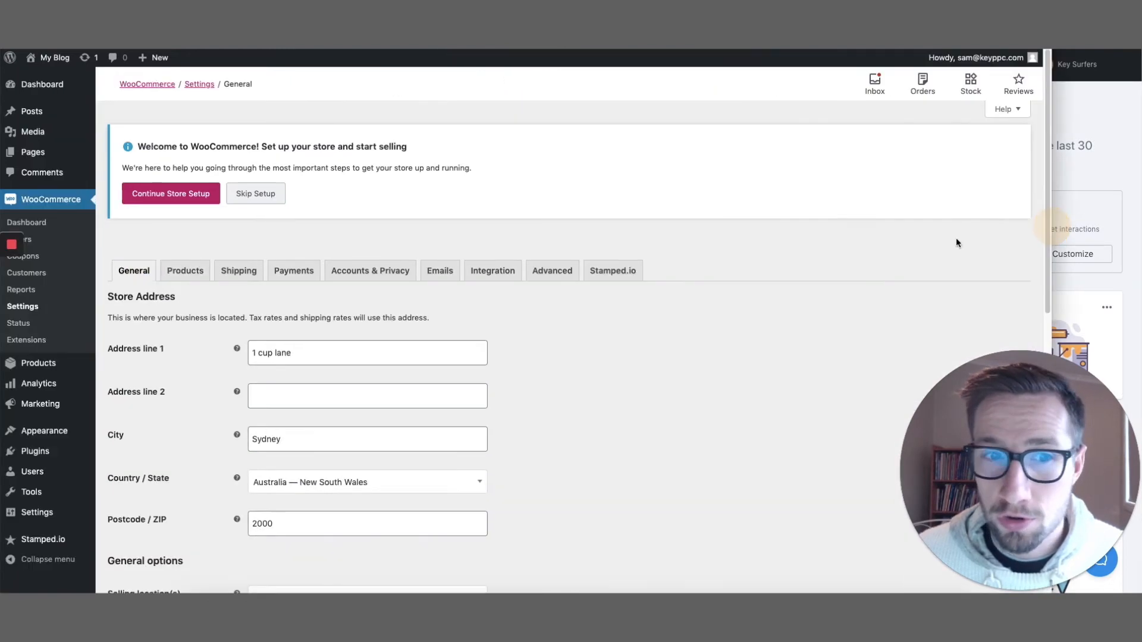
mouse_move(38, 239)
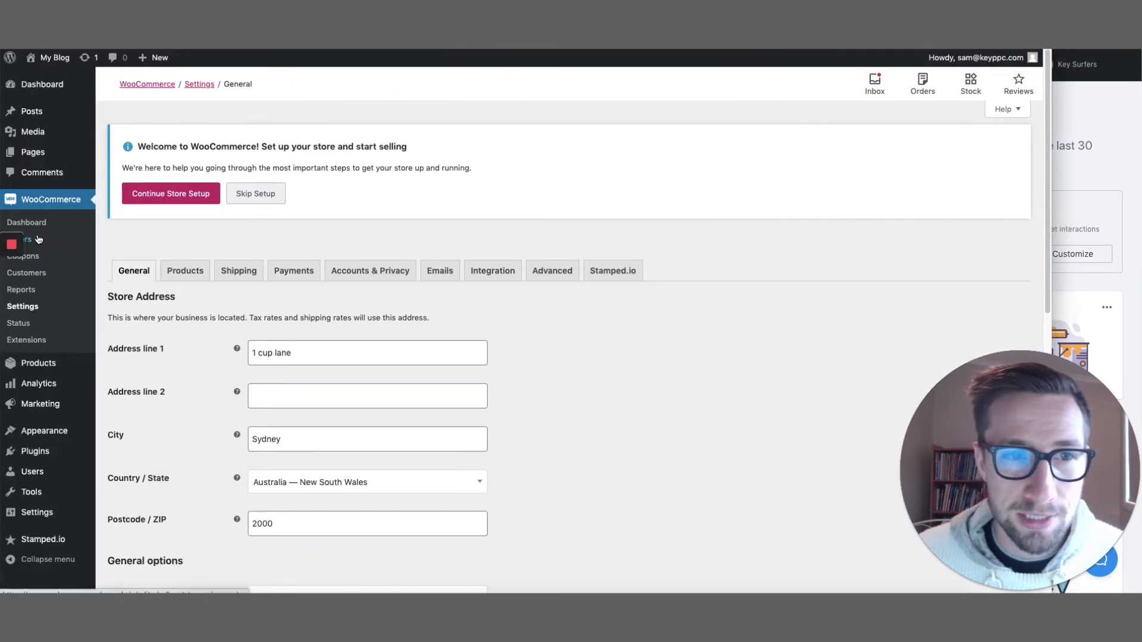
mouse_move(40, 383)
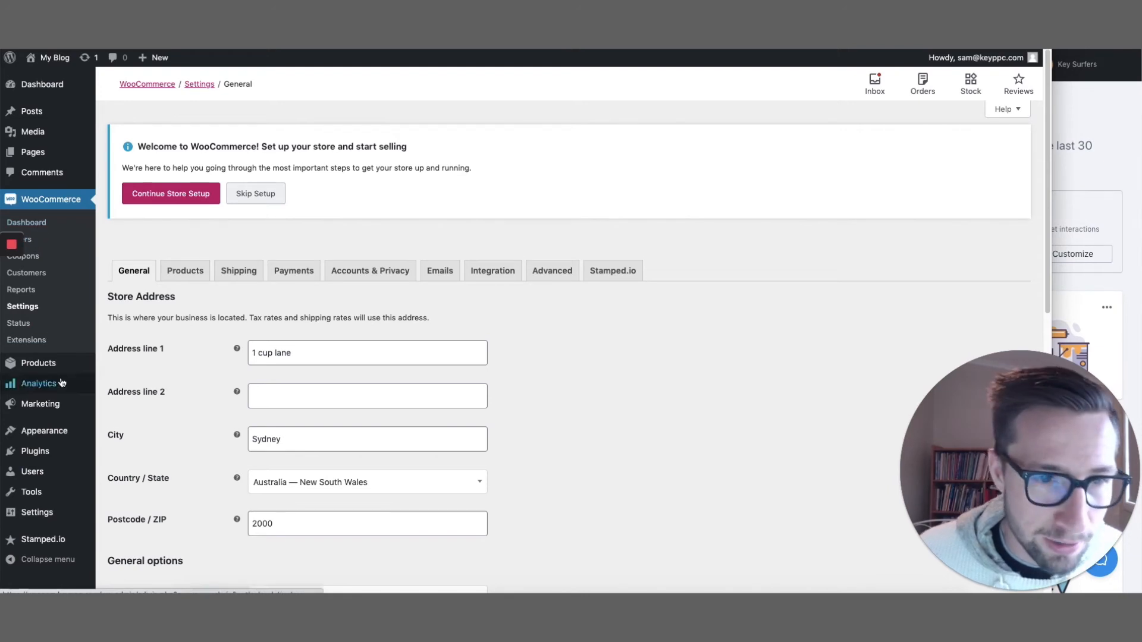
scroll("down", 3)
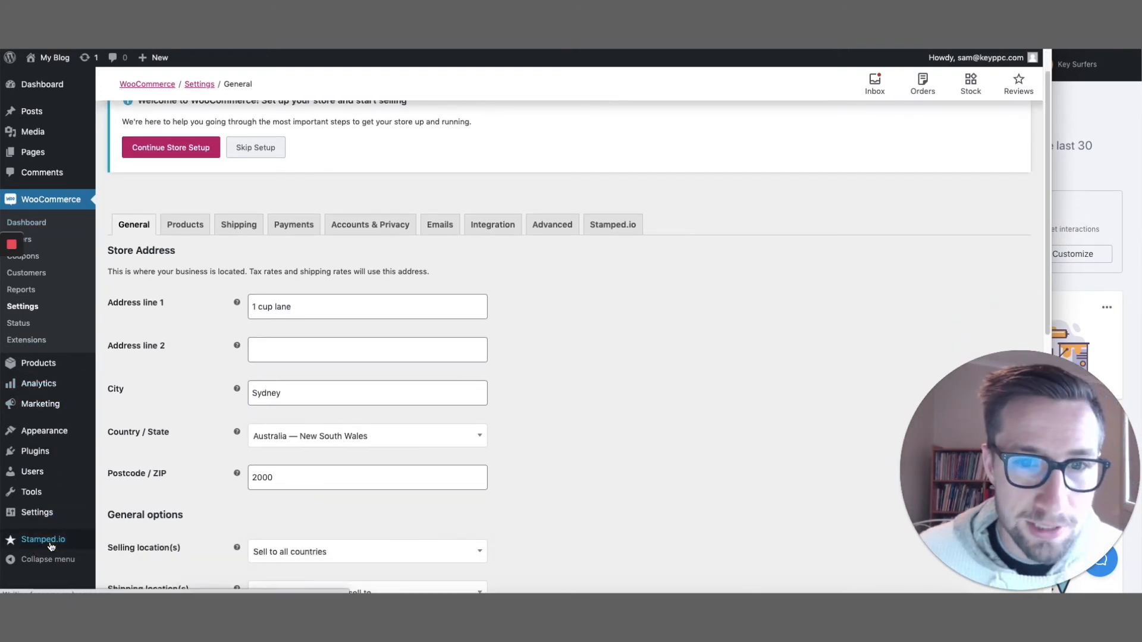
left_click(611, 225)
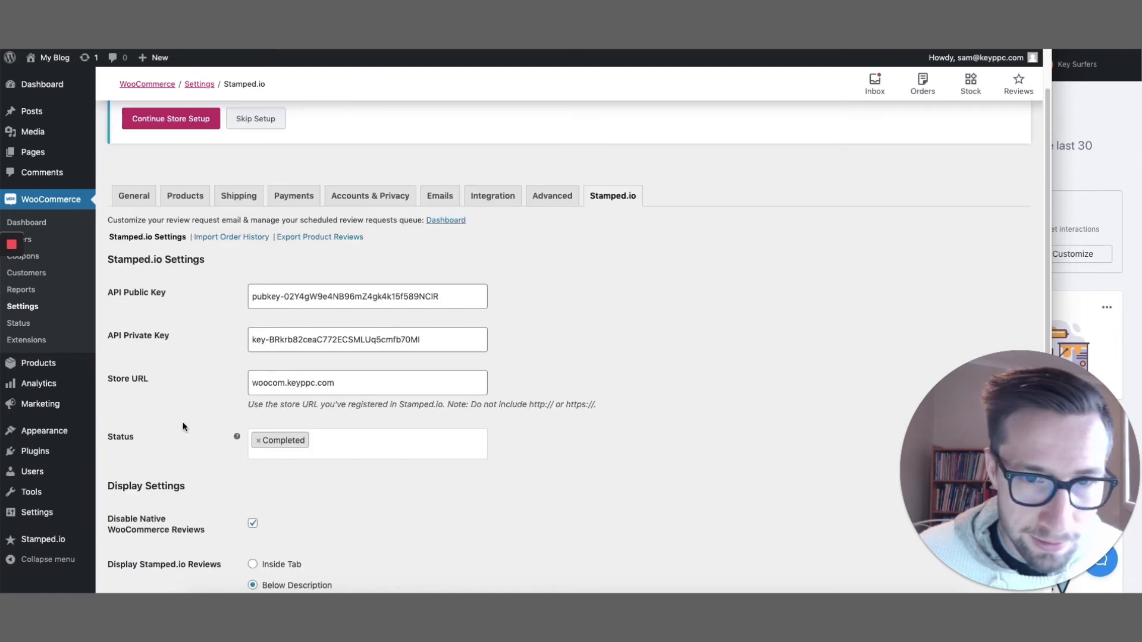
scroll("down", 3)
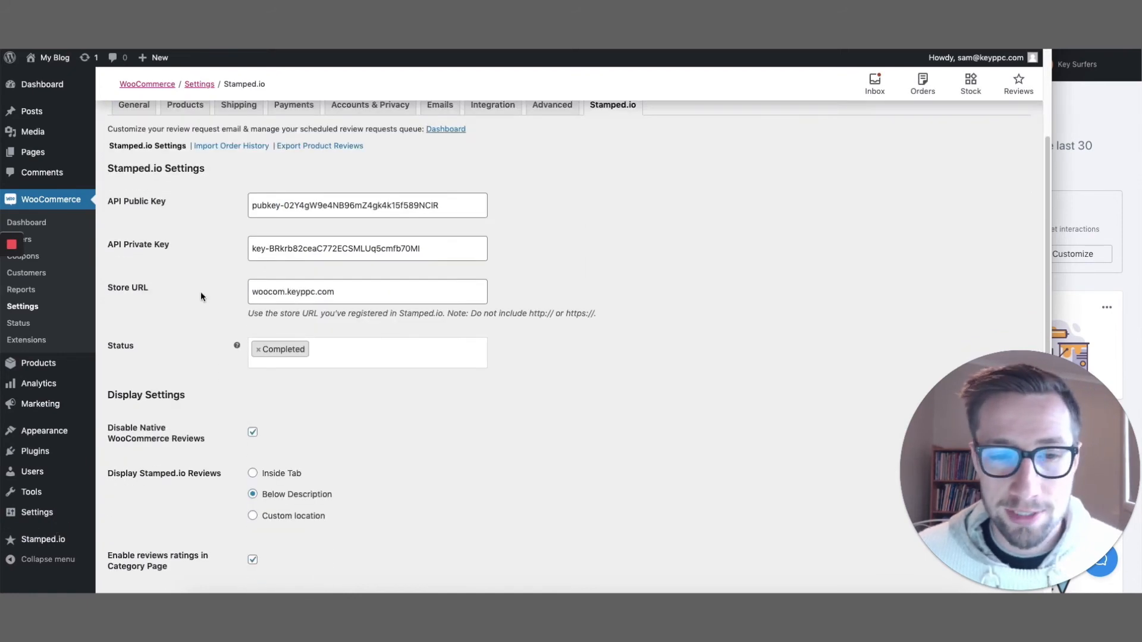
scroll("up", 3)
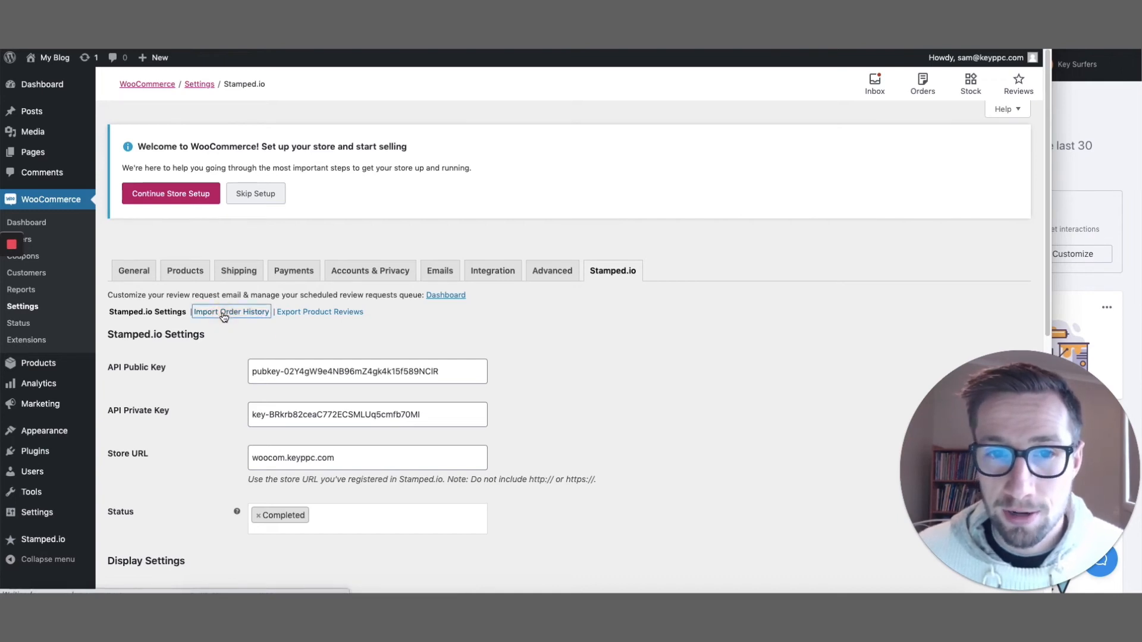
left_click(230, 312)
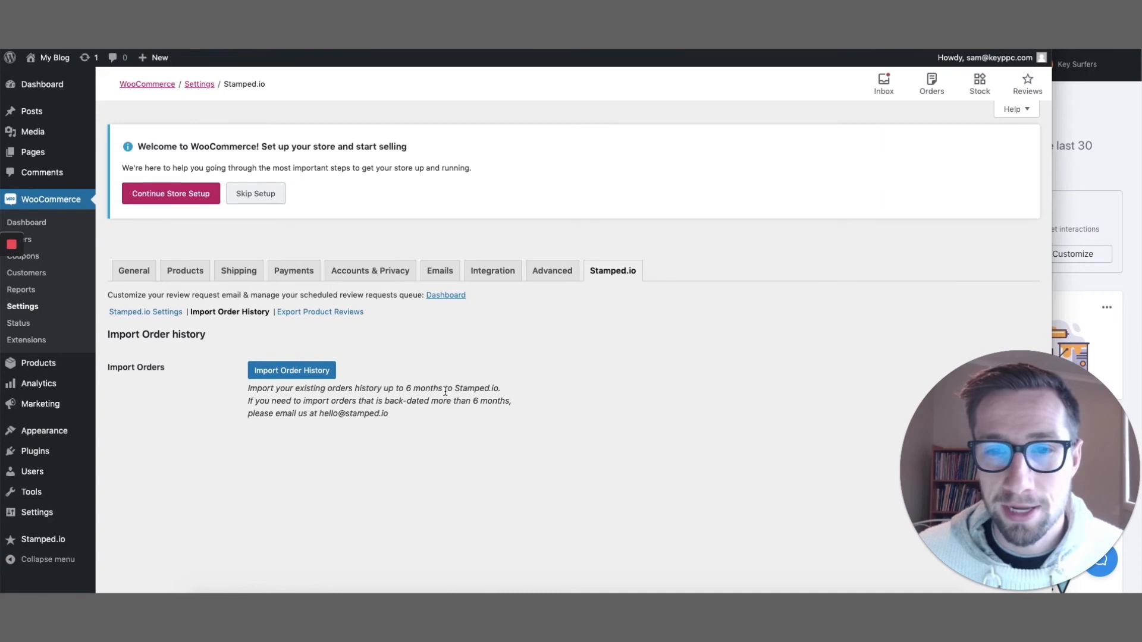